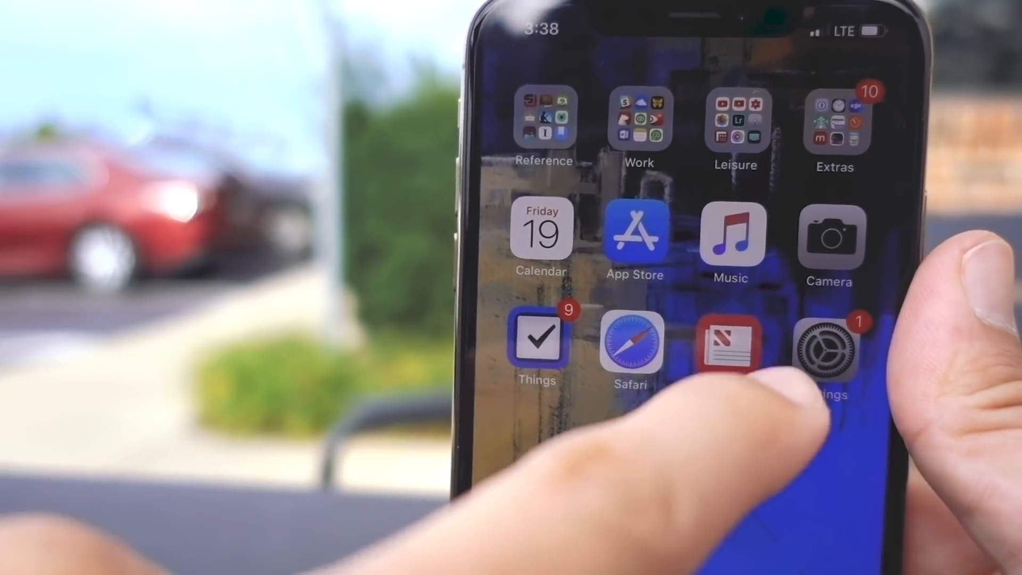
# - Launch the Settings app from the home screen and scroll toward General
pyautogui.click(827, 345)
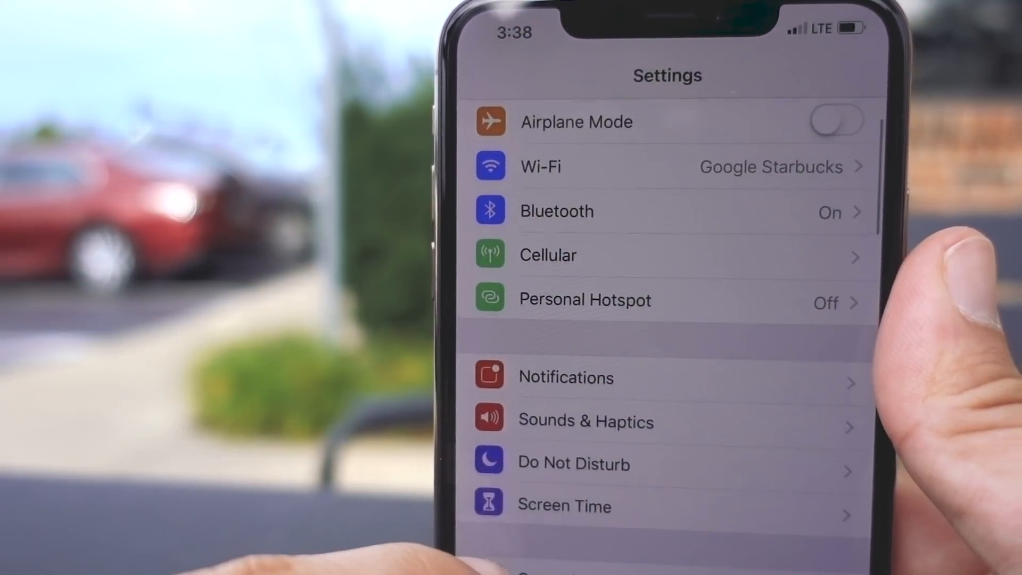
pyautogui.click(564, 506)
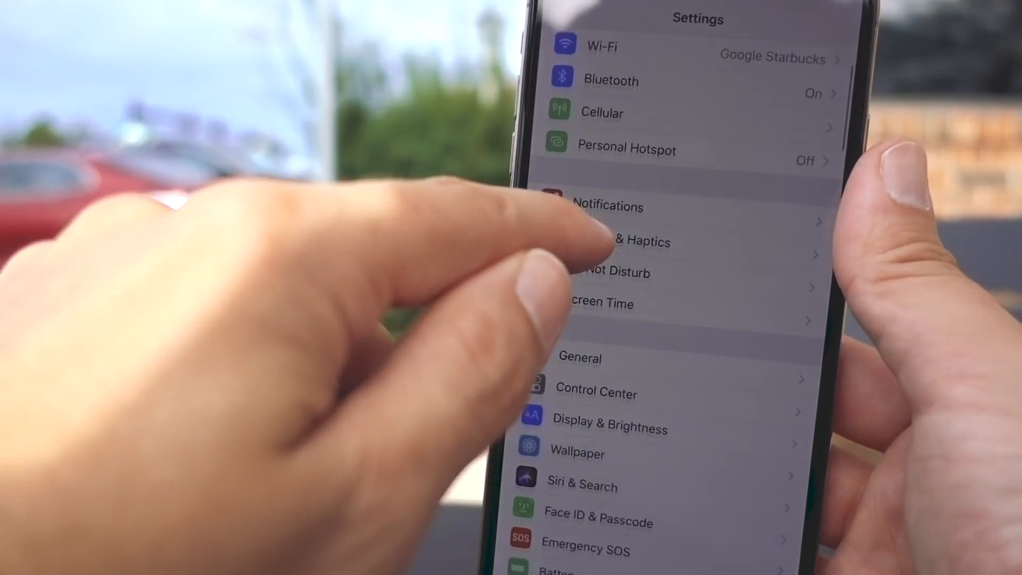
# - Go into General and start Erase All Content and Settings
pyautogui.click(579, 357)
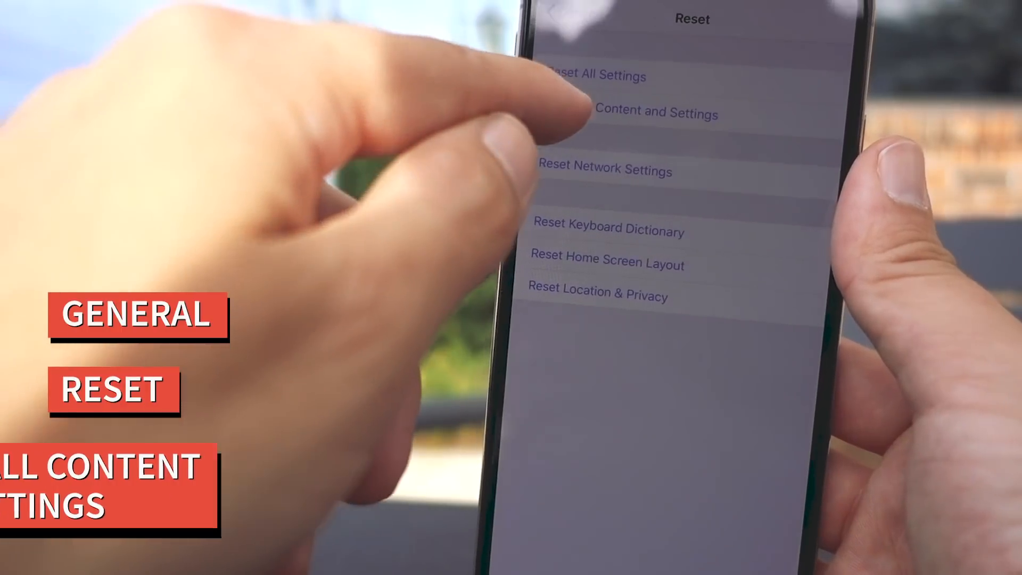
pyautogui.click(654, 112)
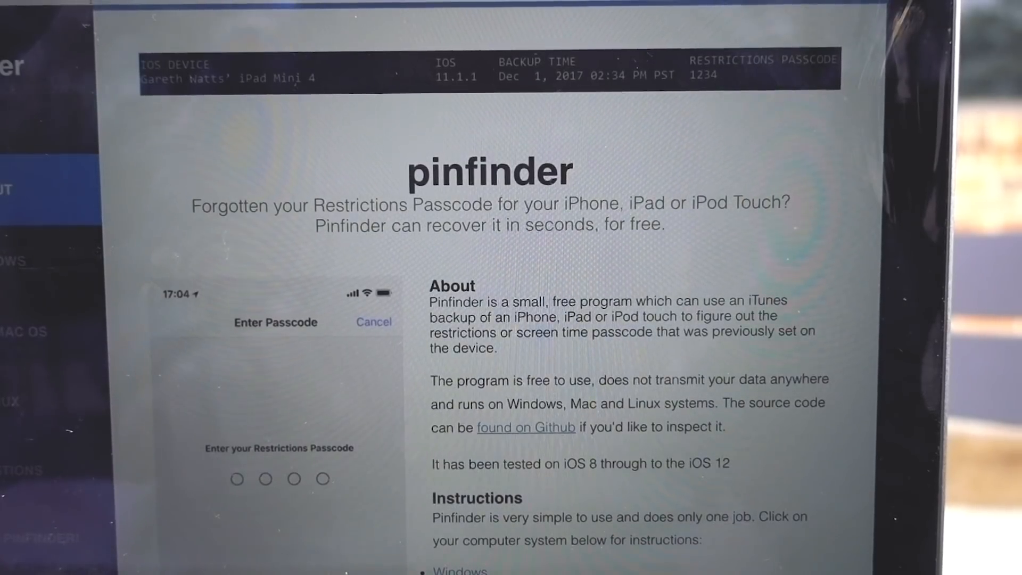
pyautogui.scroll(-3)
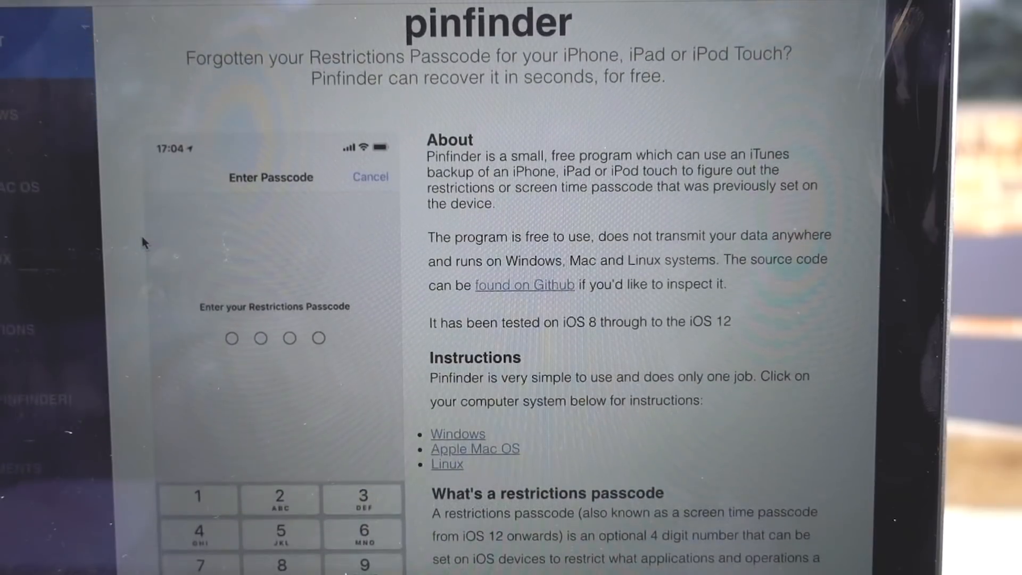
pyautogui.scroll(-3)
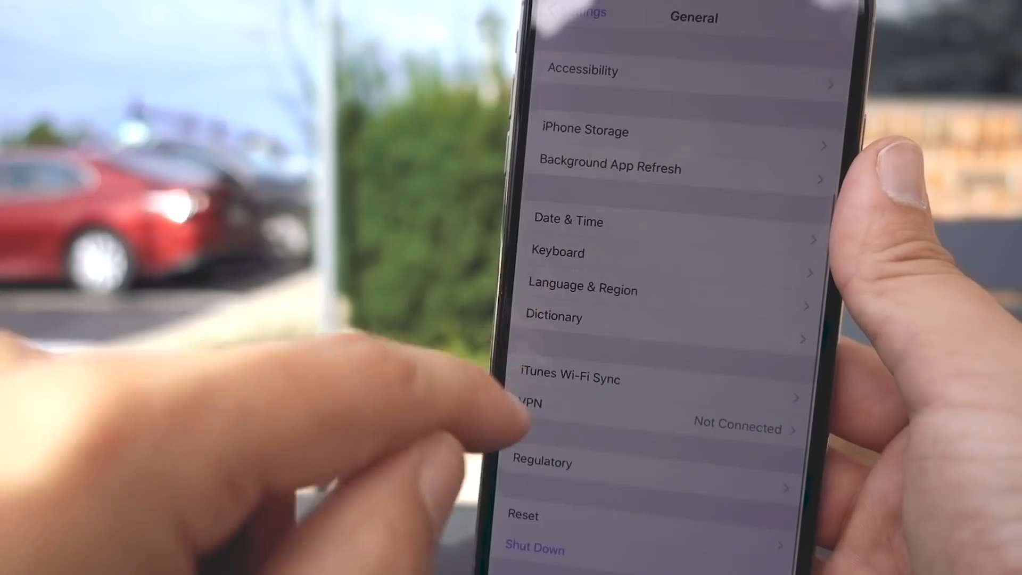
# - Open General's Reset page and choose Erase All Content and Settings
pyautogui.click(523, 515)
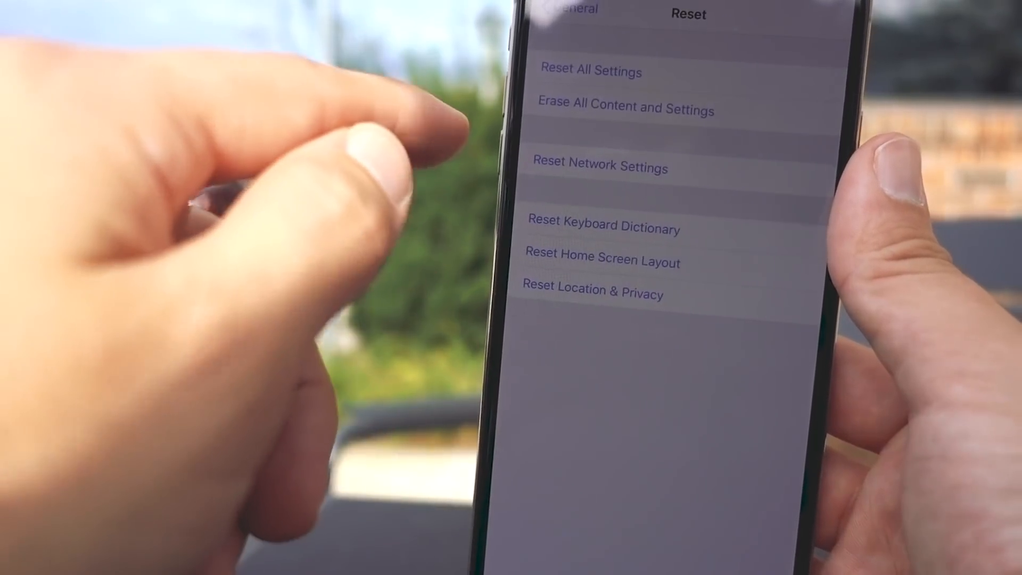
pyautogui.click(590, 71)
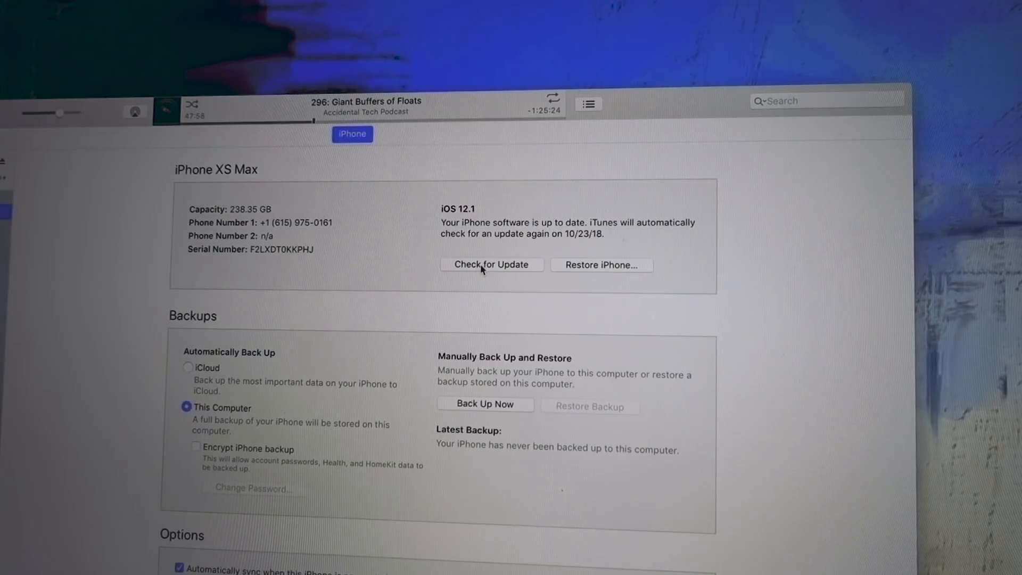
pyautogui.moveTo(584, 280)
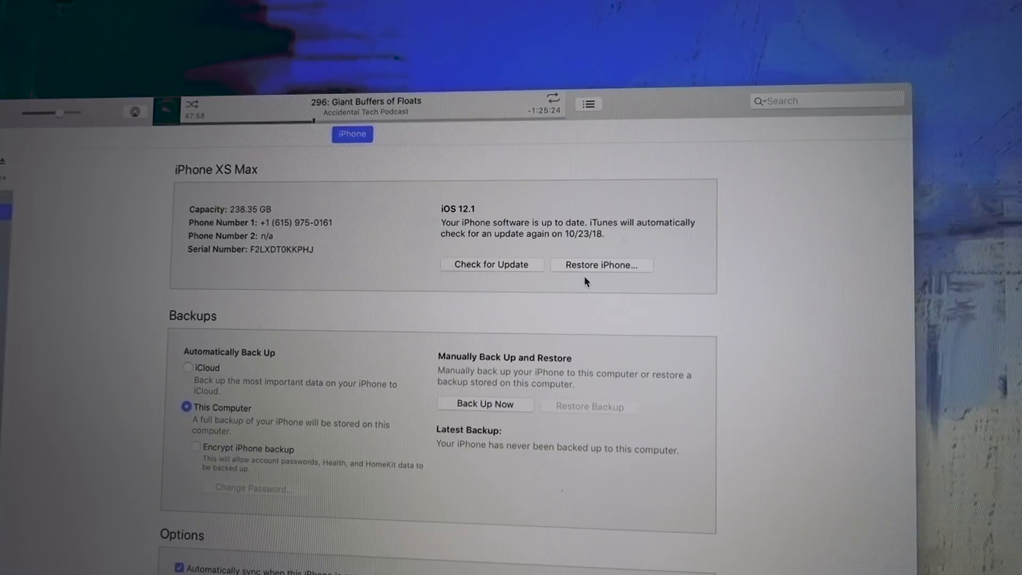